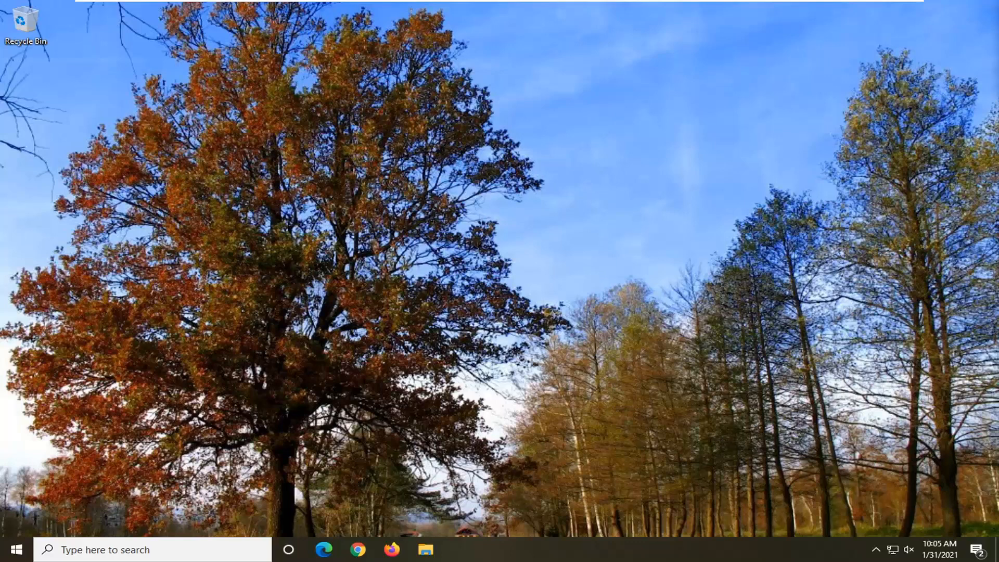
{"action": "mouse_move", "coordinate": [37, 499]}
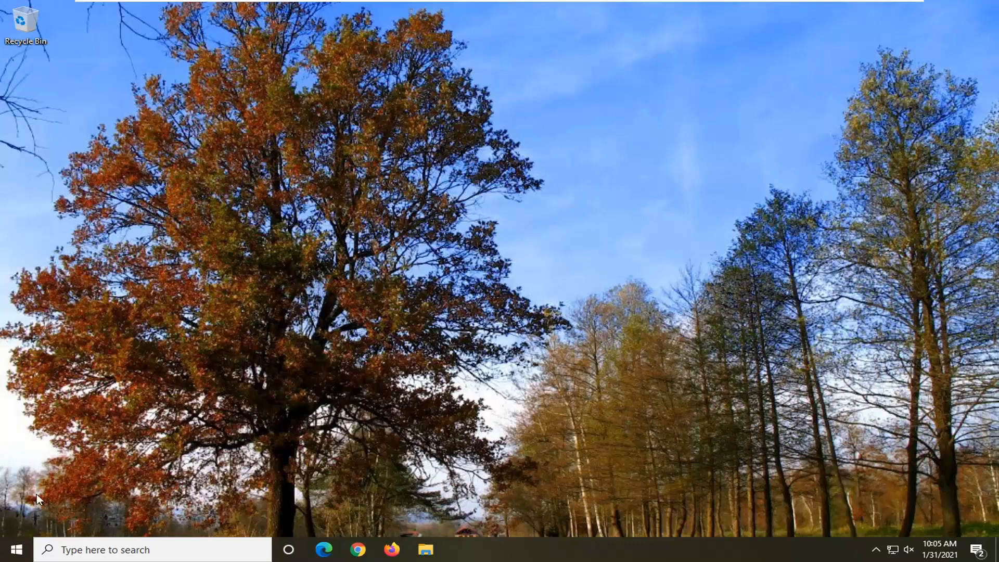
Open the Windows Start menu from the taskbar
{"action": "left_click", "coordinate": [12, 549]}
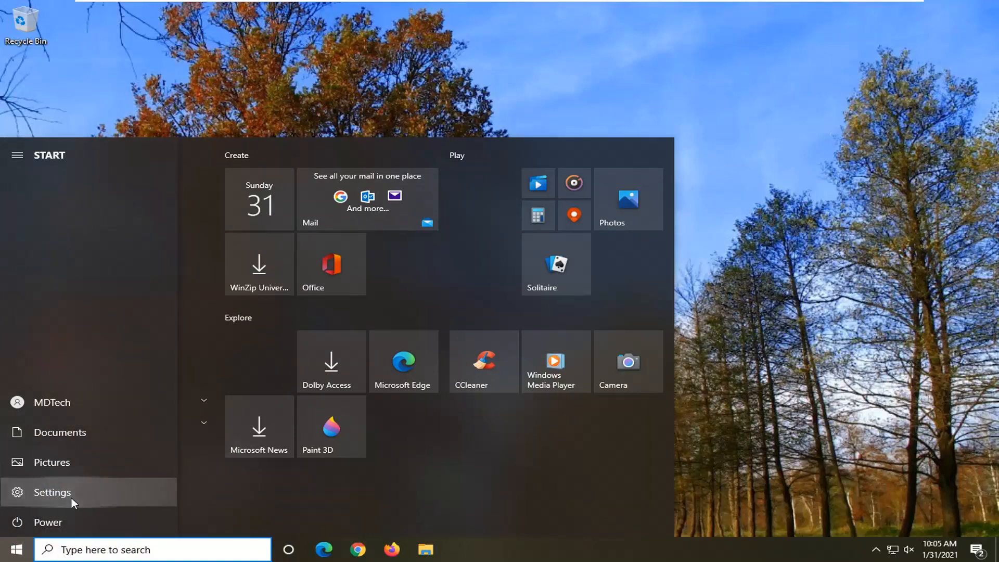
Open Settings and go to the Privacy > Microphone permissions page
{"action": "left_click", "coordinate": [51, 491]}
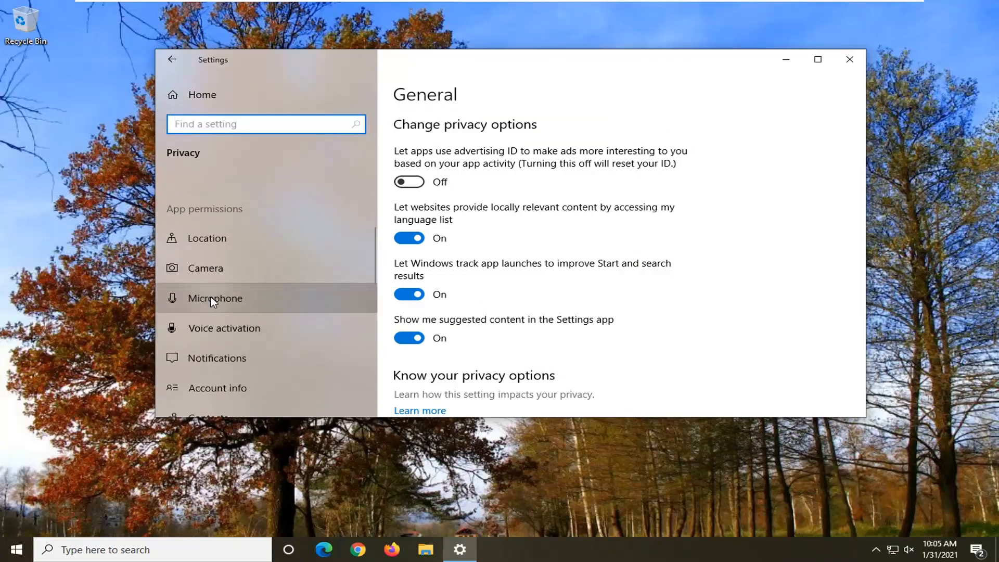
{"action": "left_click", "coordinate": [214, 298]}
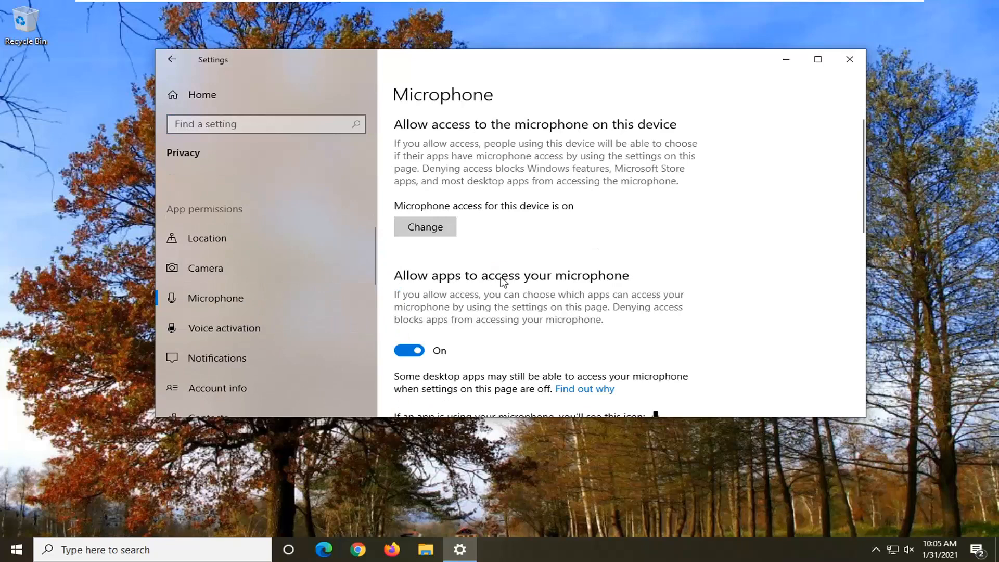
Scroll through the per-app microphone permission toggles, then close Settings
{"action": "scroll", "scroll_direction": "down", "scroll_amount": 3}
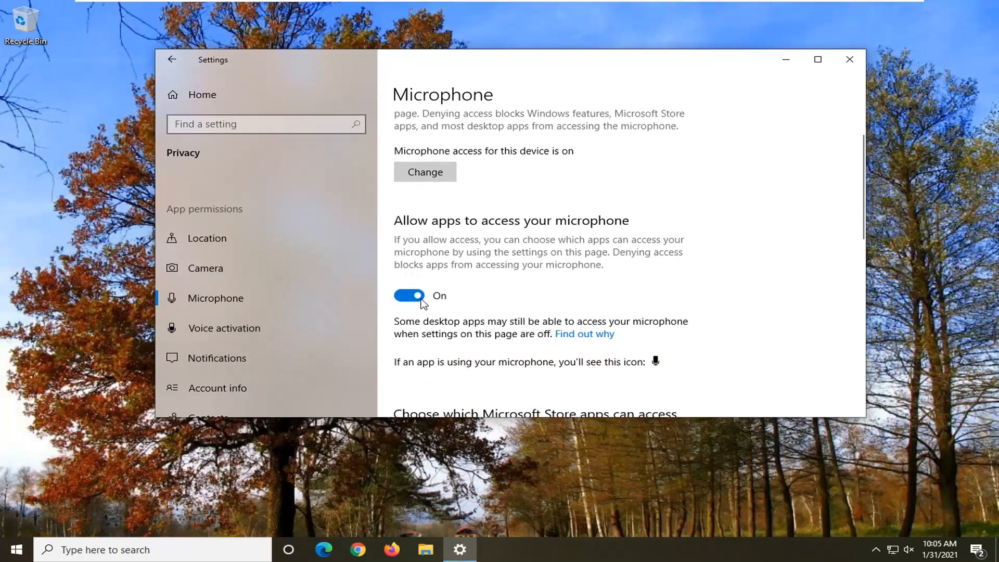
{"action": "scroll", "scroll_direction": "down", "scroll_amount": 3}
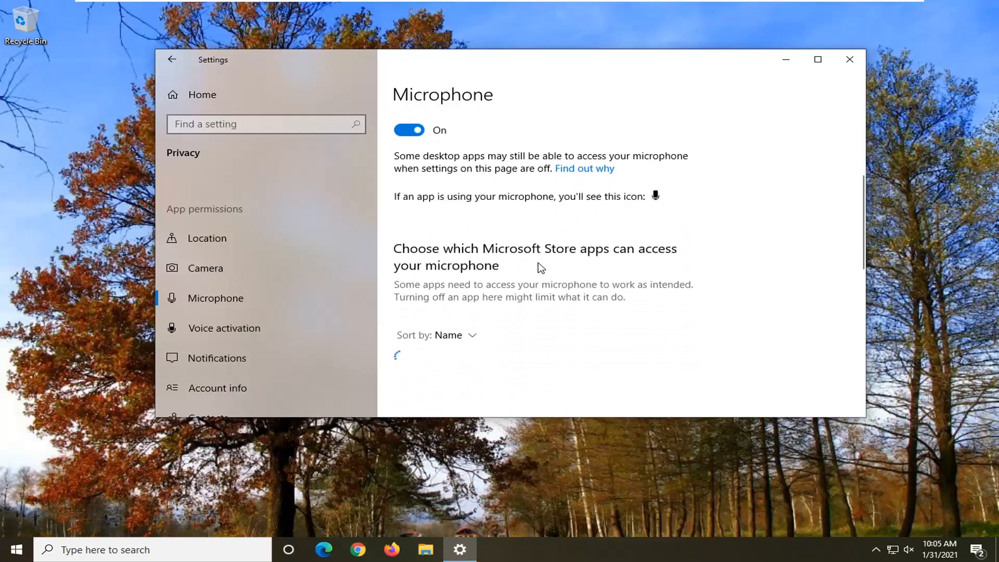
{"action": "scroll", "scroll_direction": "down", "scroll_amount": 3}
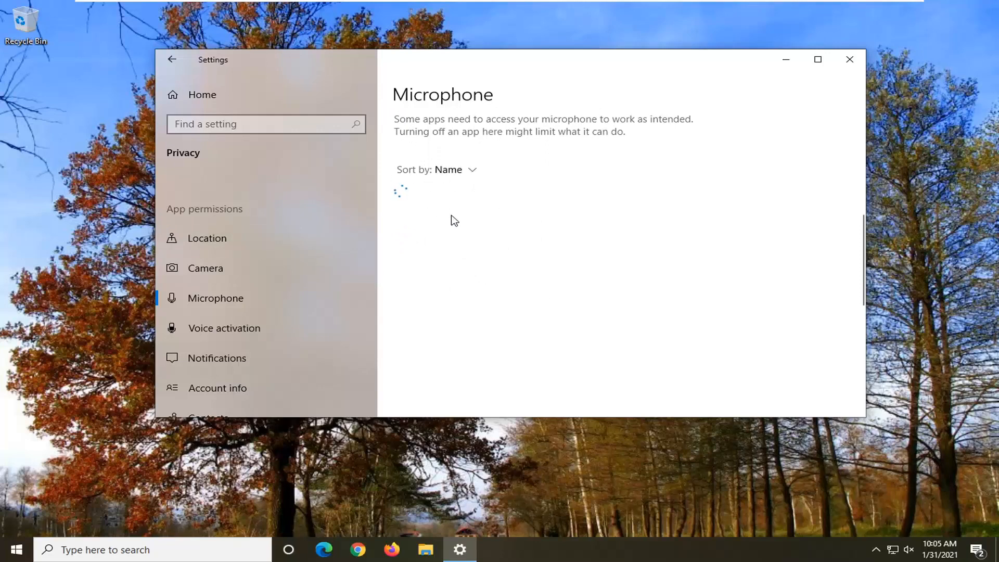
{"action": "mouse_move", "coordinate": [477, 202]}
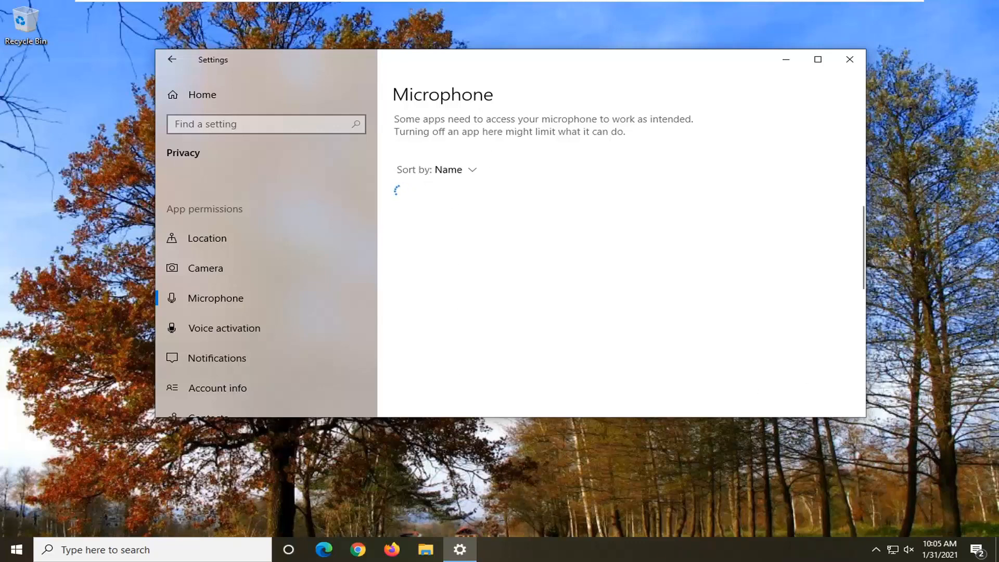
{"action": "mouse_move", "coordinate": [713, 190]}
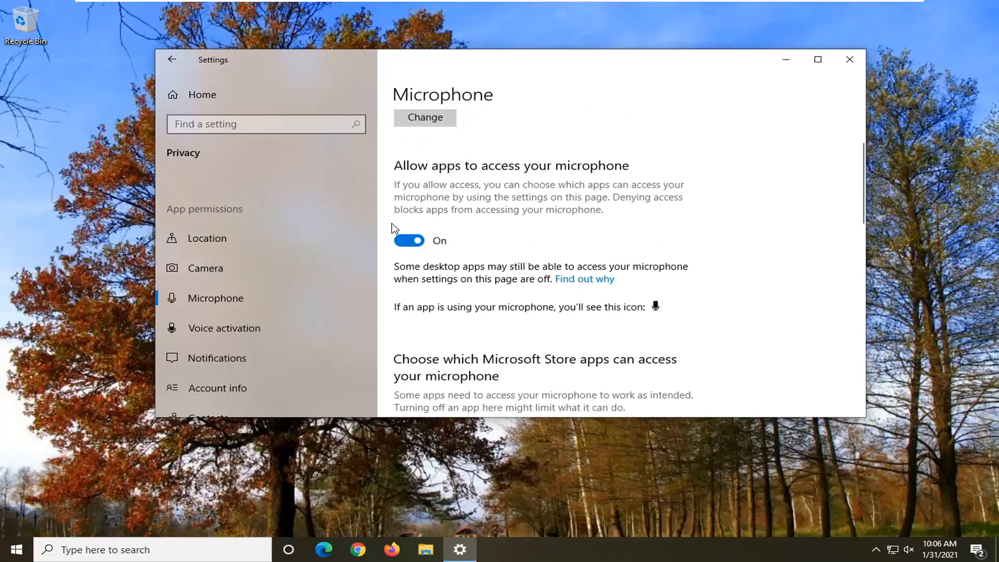
{"action": "scroll", "scroll_direction": "down", "scroll_amount": 3}
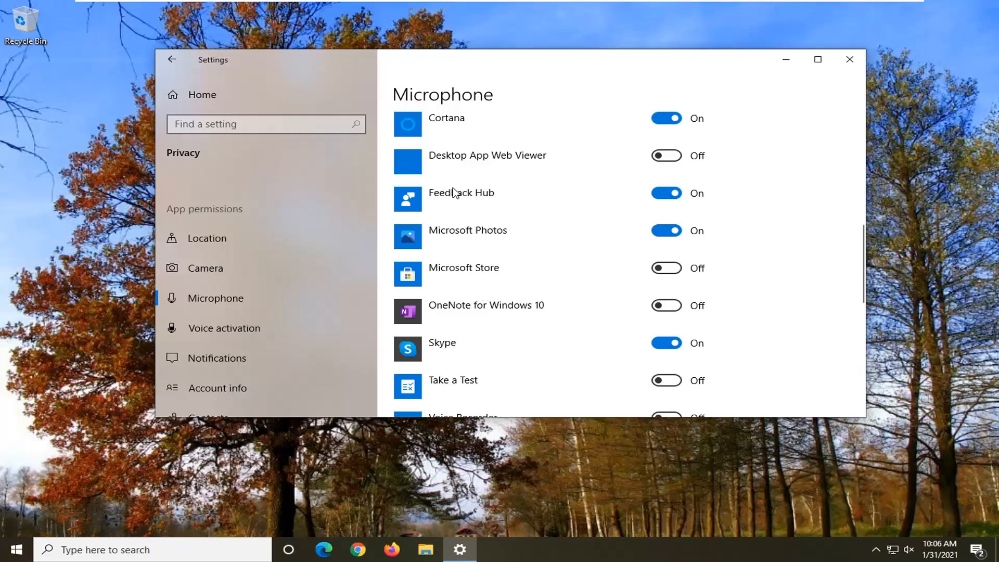
{"action": "scroll", "scroll_direction": "down", "scroll_amount": 3}
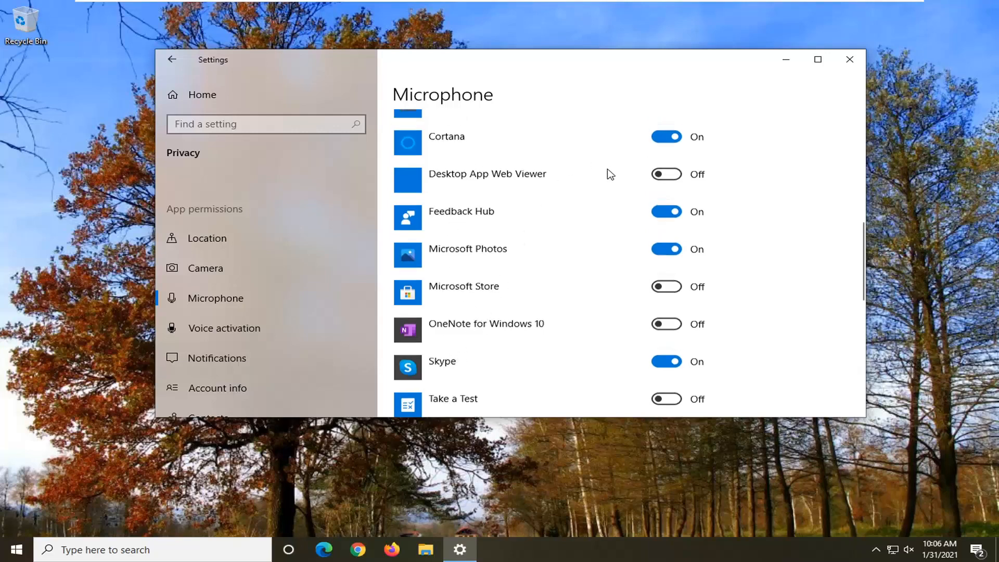
{"action": "left_click", "coordinate": [847, 59]}
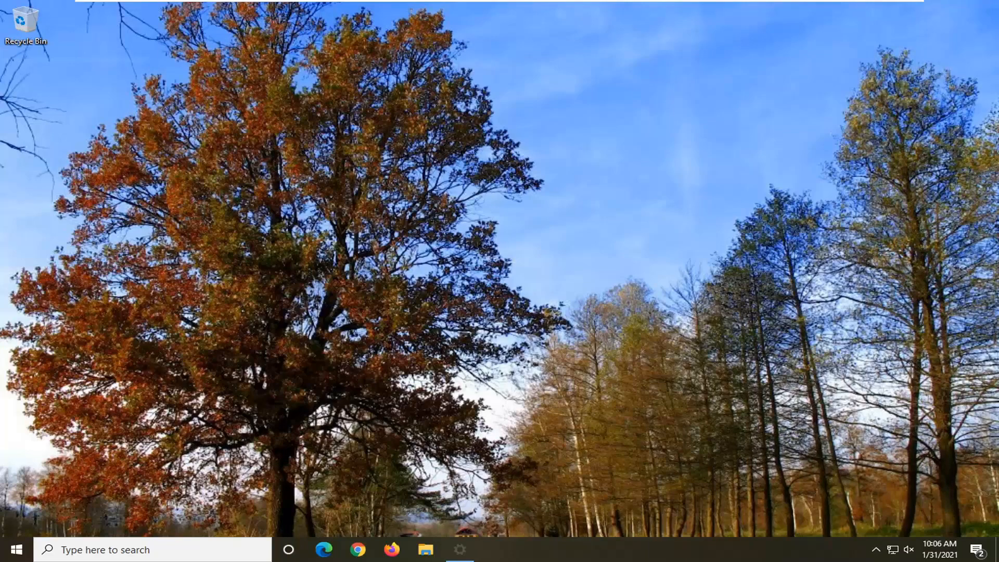